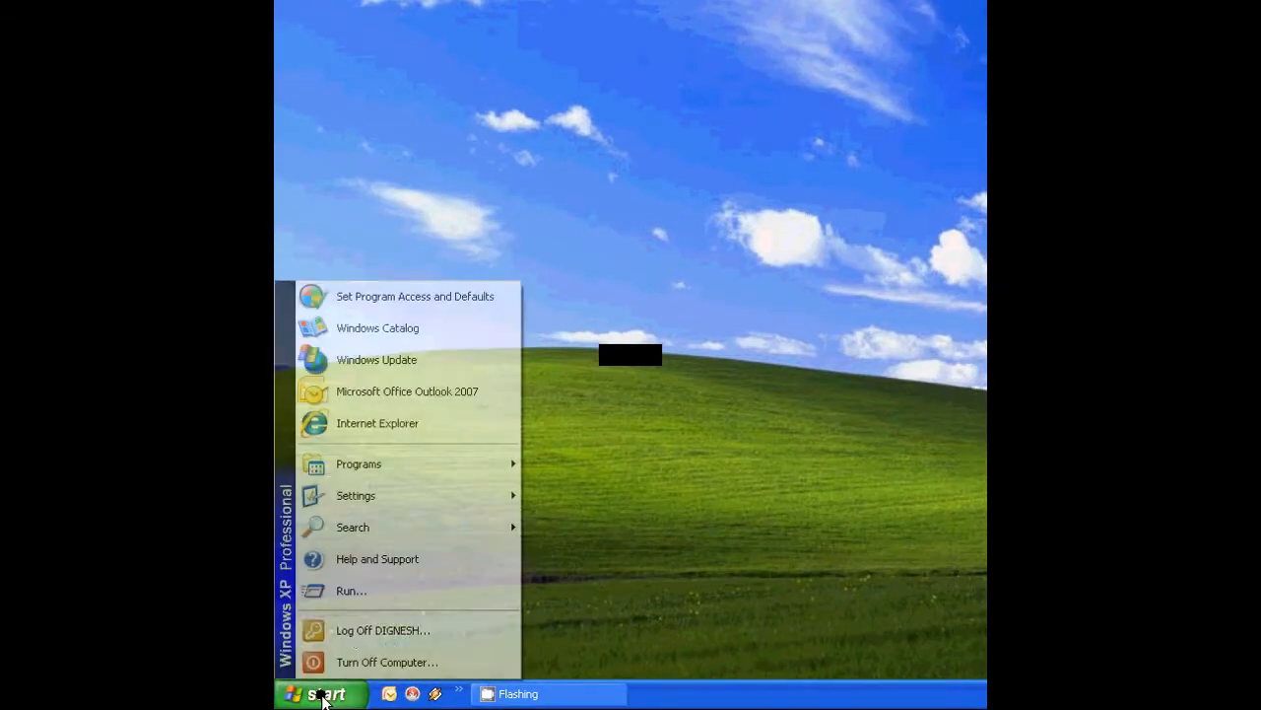
Launch gpedit.msc from the Run dialog to start the Group Policy editor.
left_click(351, 591)
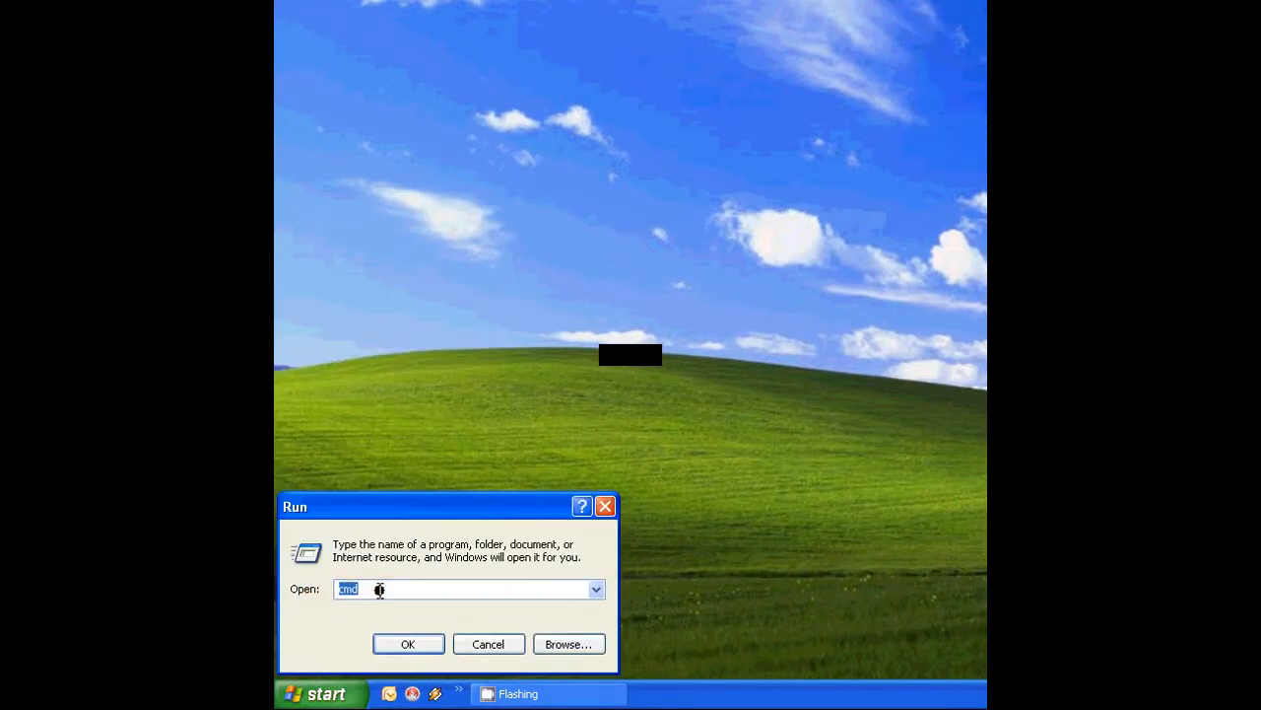
type("g")
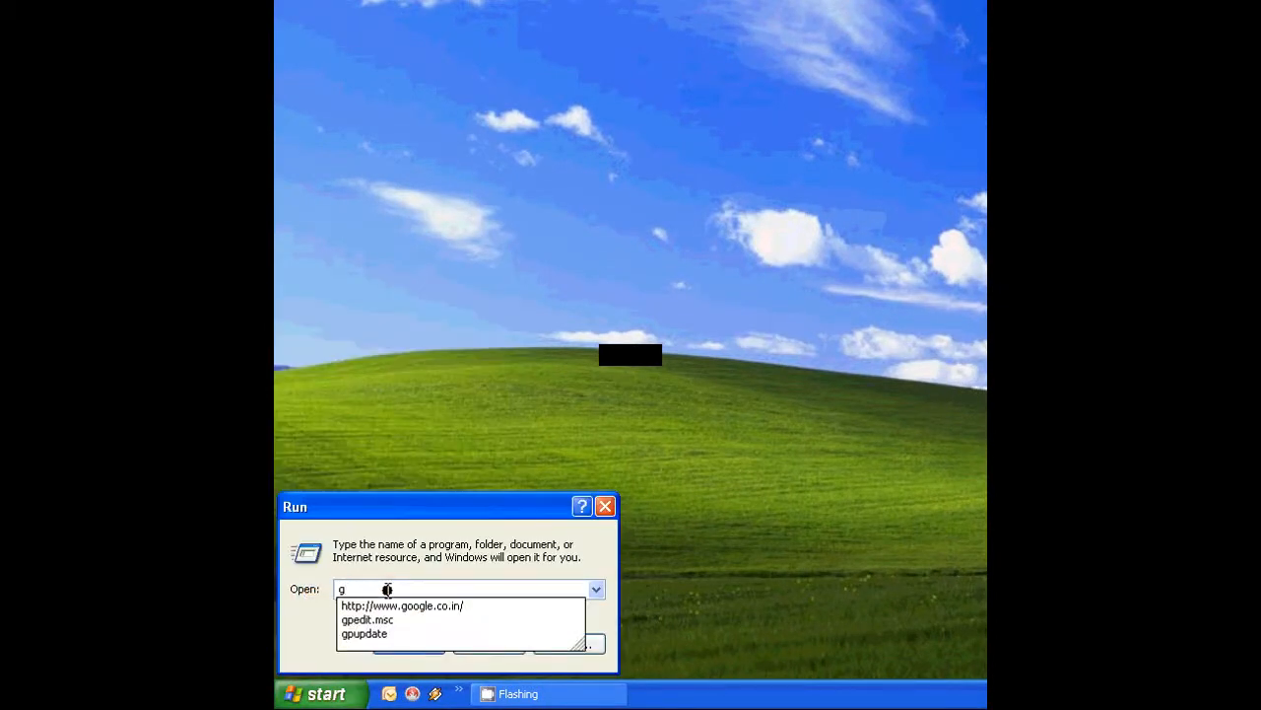
type("pedit.msc")
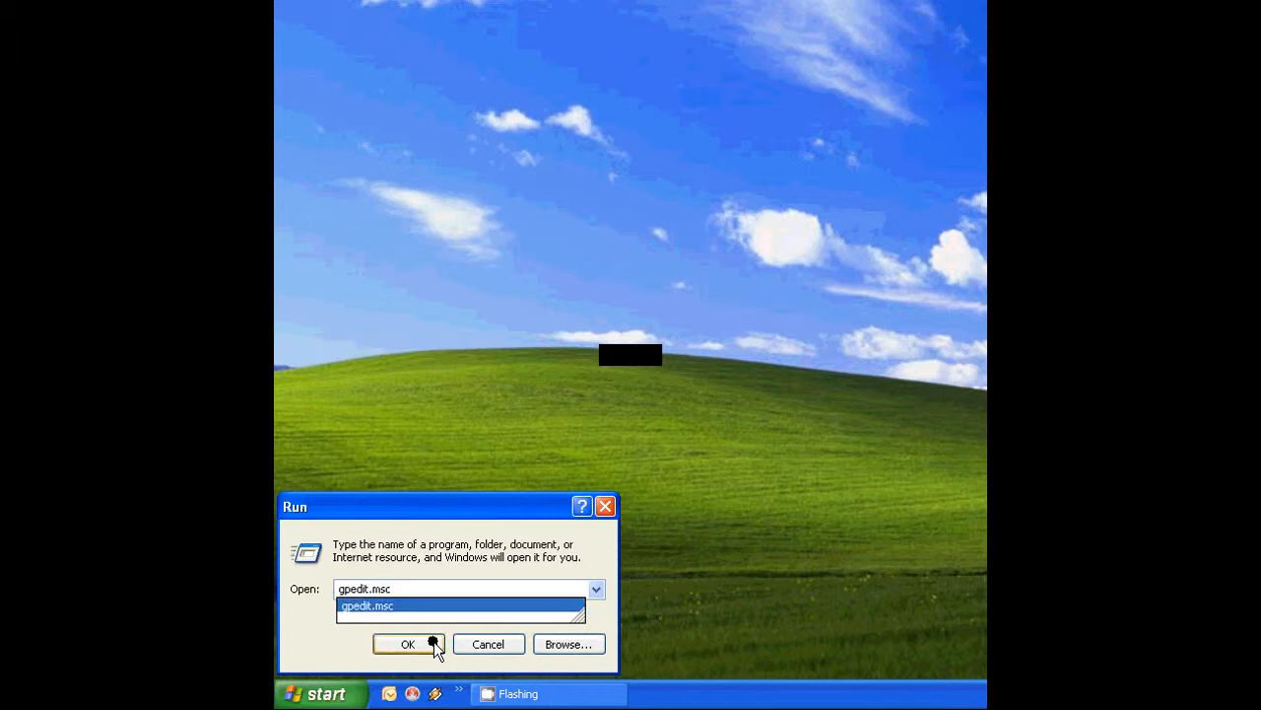
left_click(408, 643)
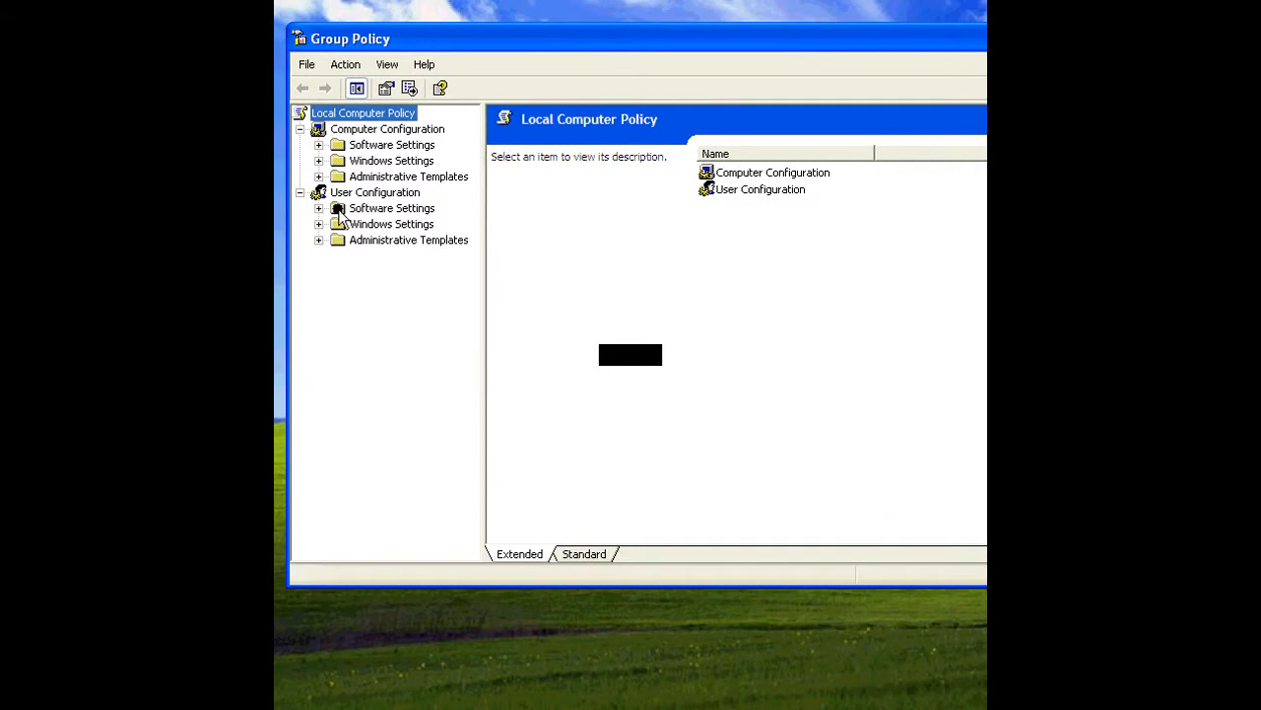
mouse_move(378, 264)
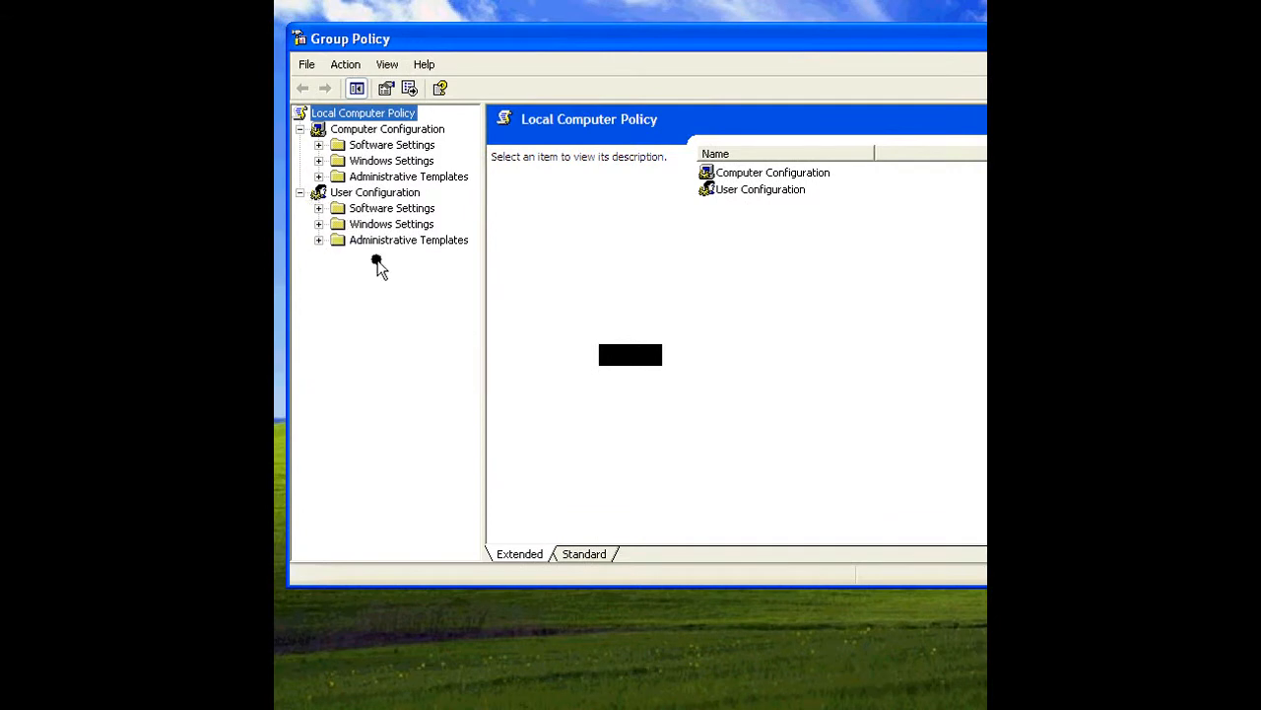
Navigate User Configuration > Administrative Templates > Control Panel and open 'Prohibit access to the Control Panel'.
left_click(320, 240)
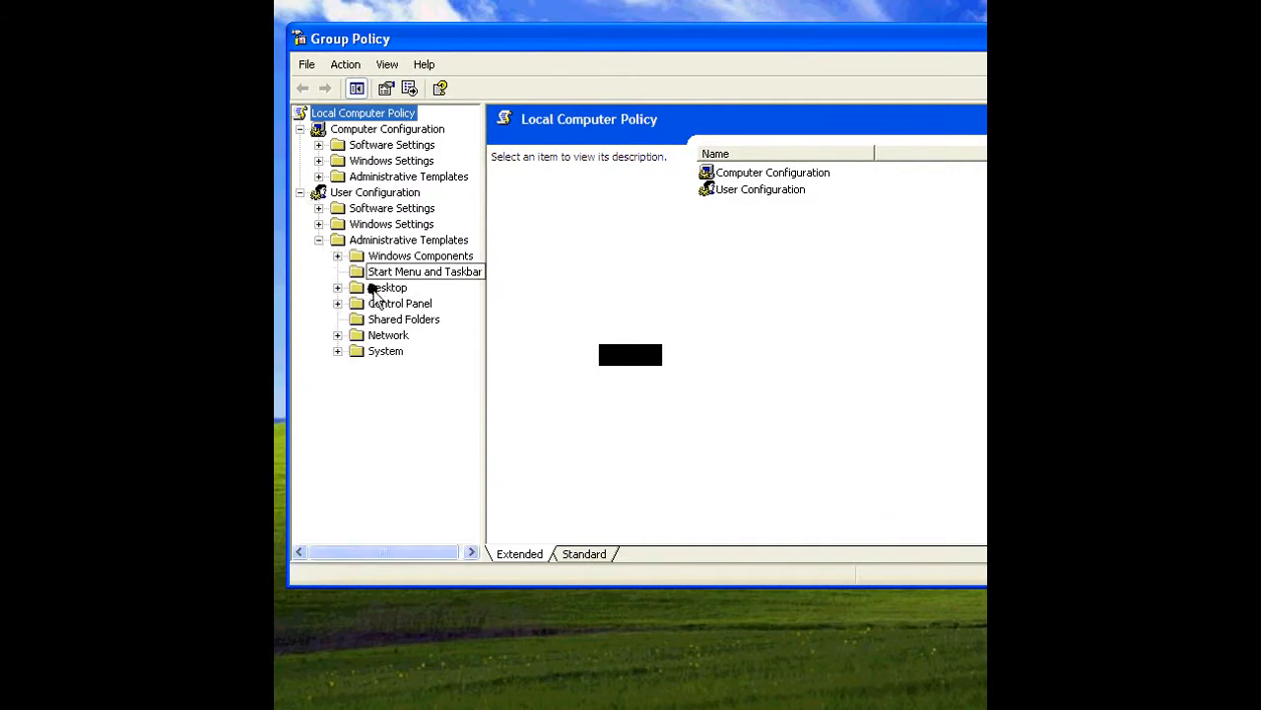
left_click(400, 304)
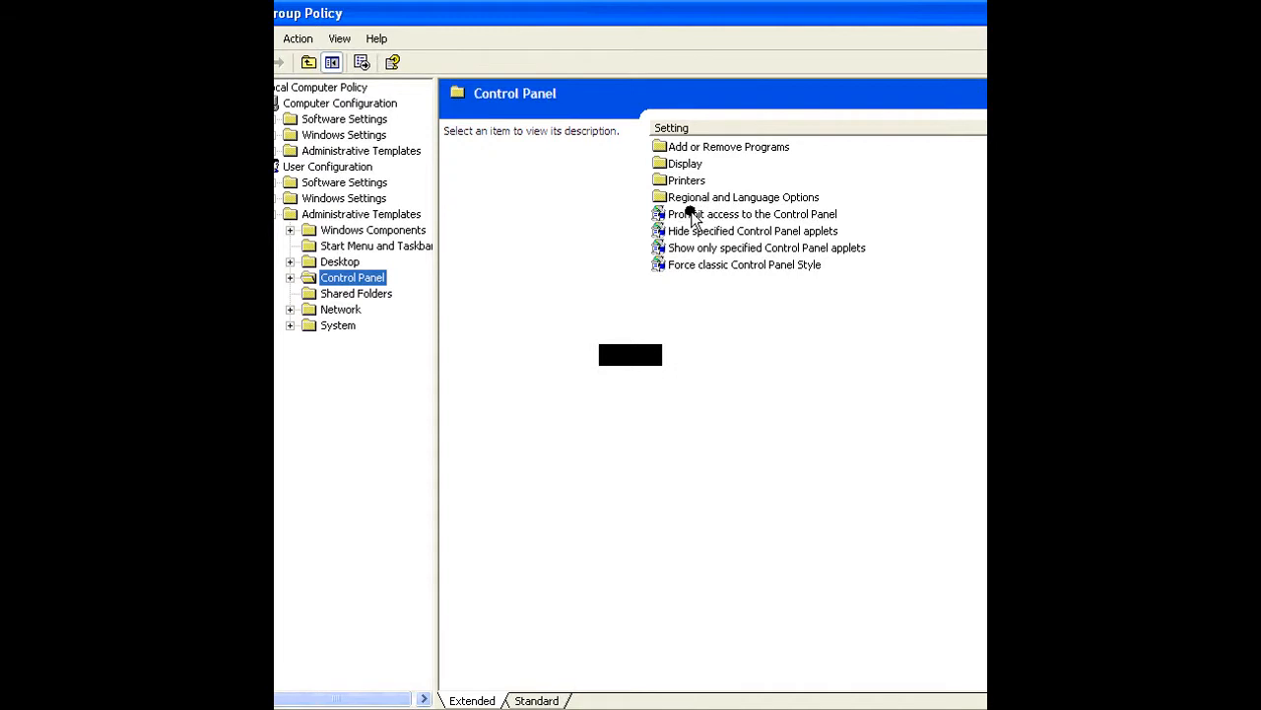
left_click(753, 213)
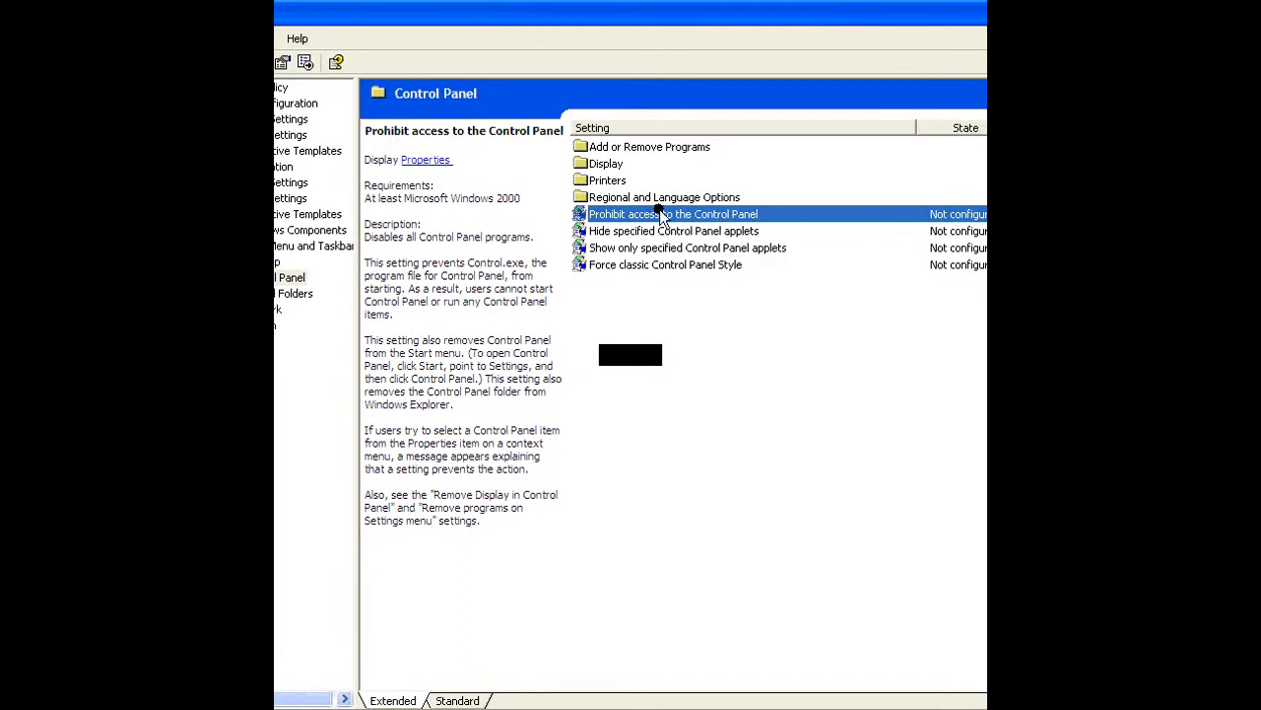
double_click(674, 213)
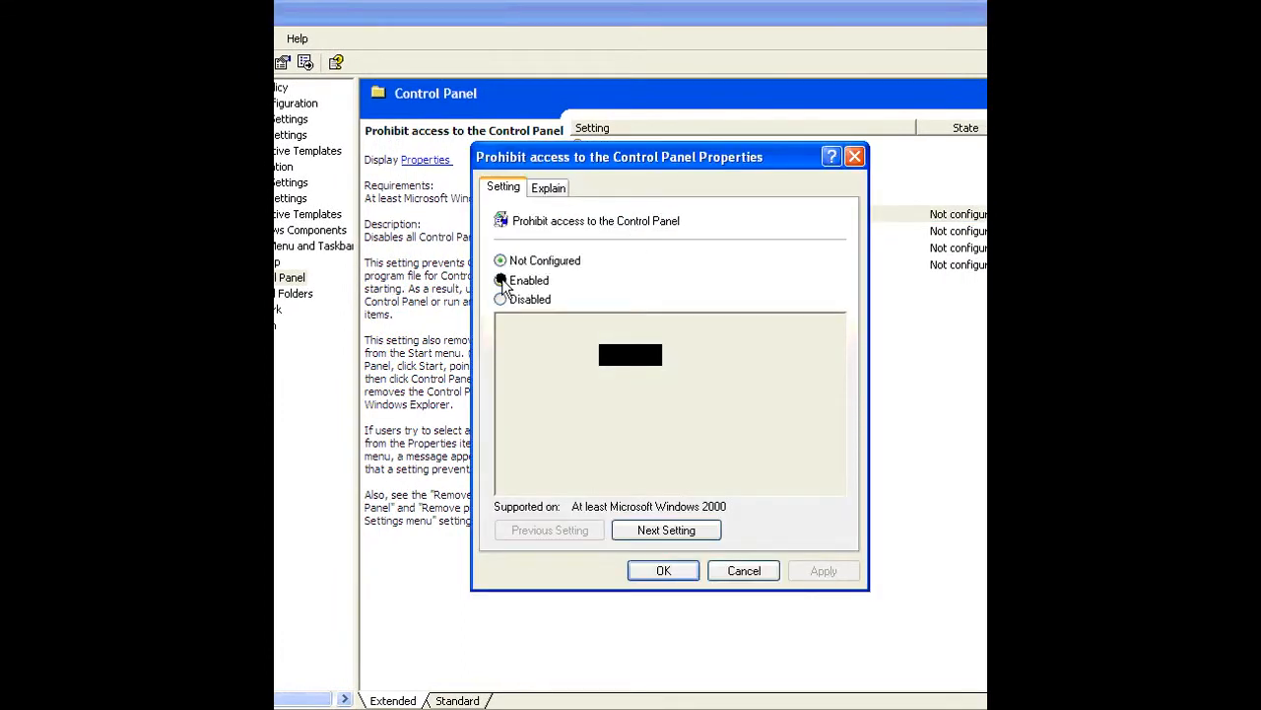
Set 'Prohibit access to the Control Panel' to Enabled and apply it.
left_click(500, 279)
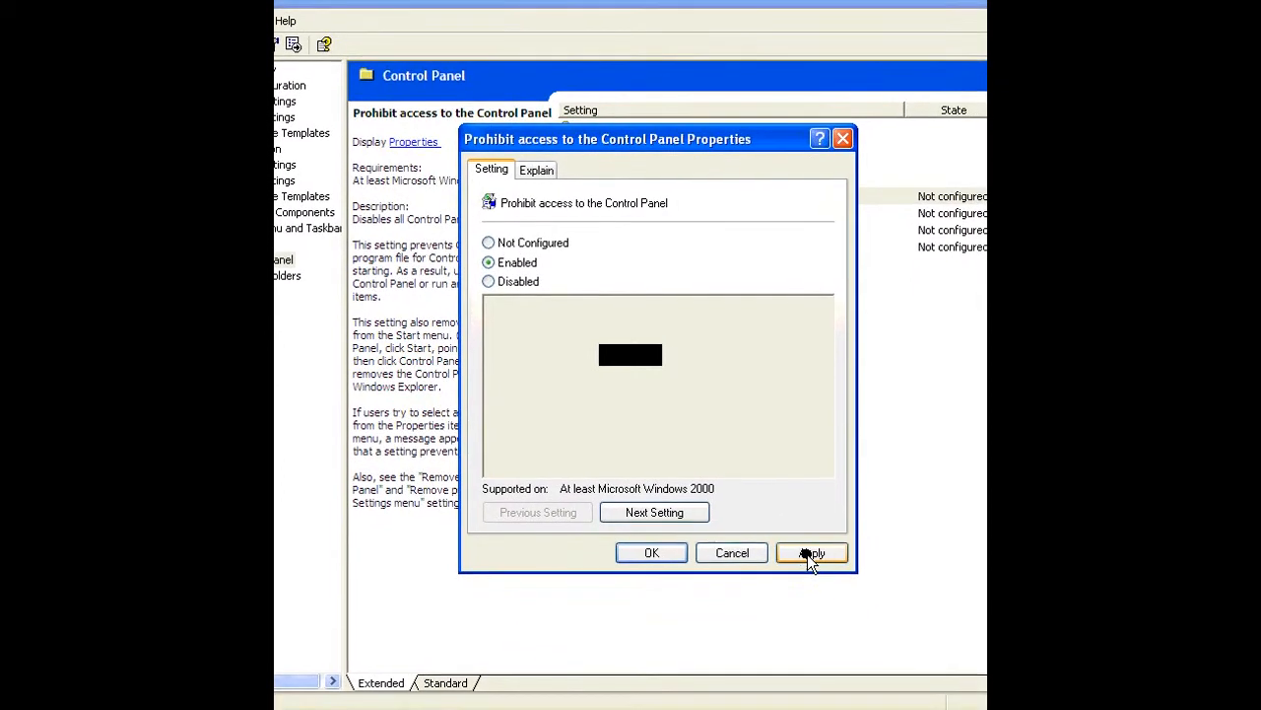
left_click(812, 552)
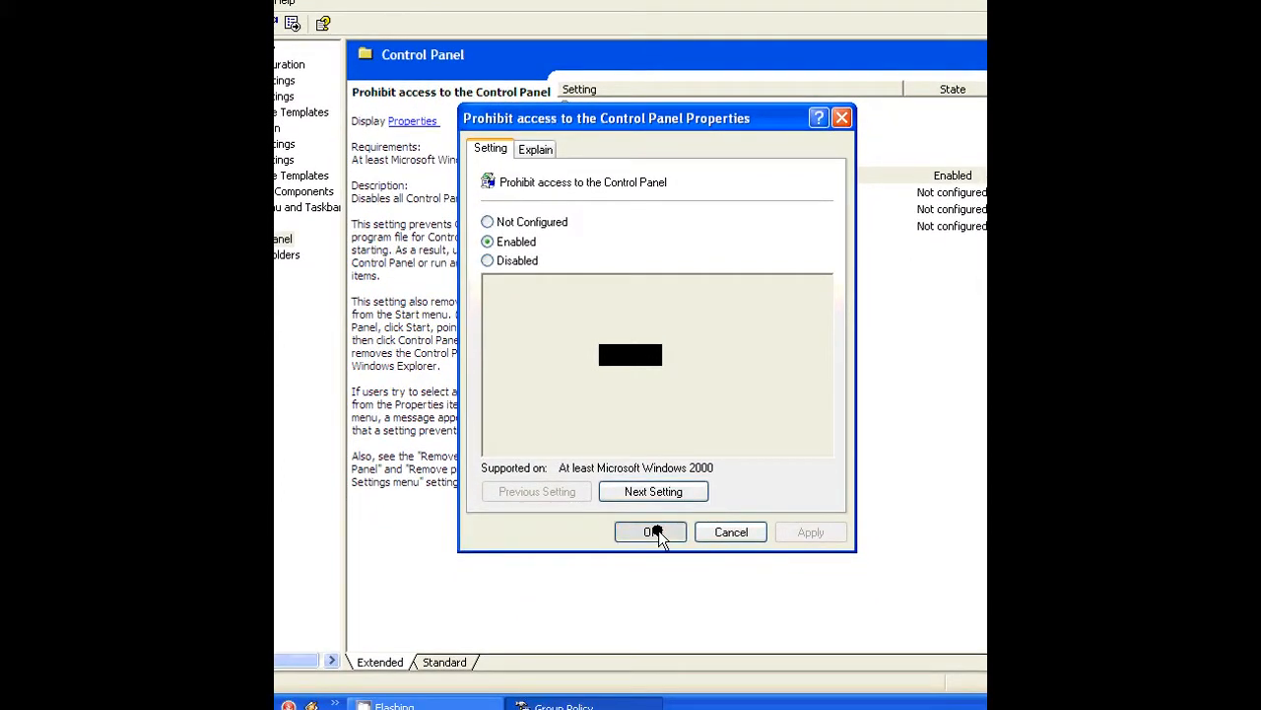
mouse_move(678, 522)
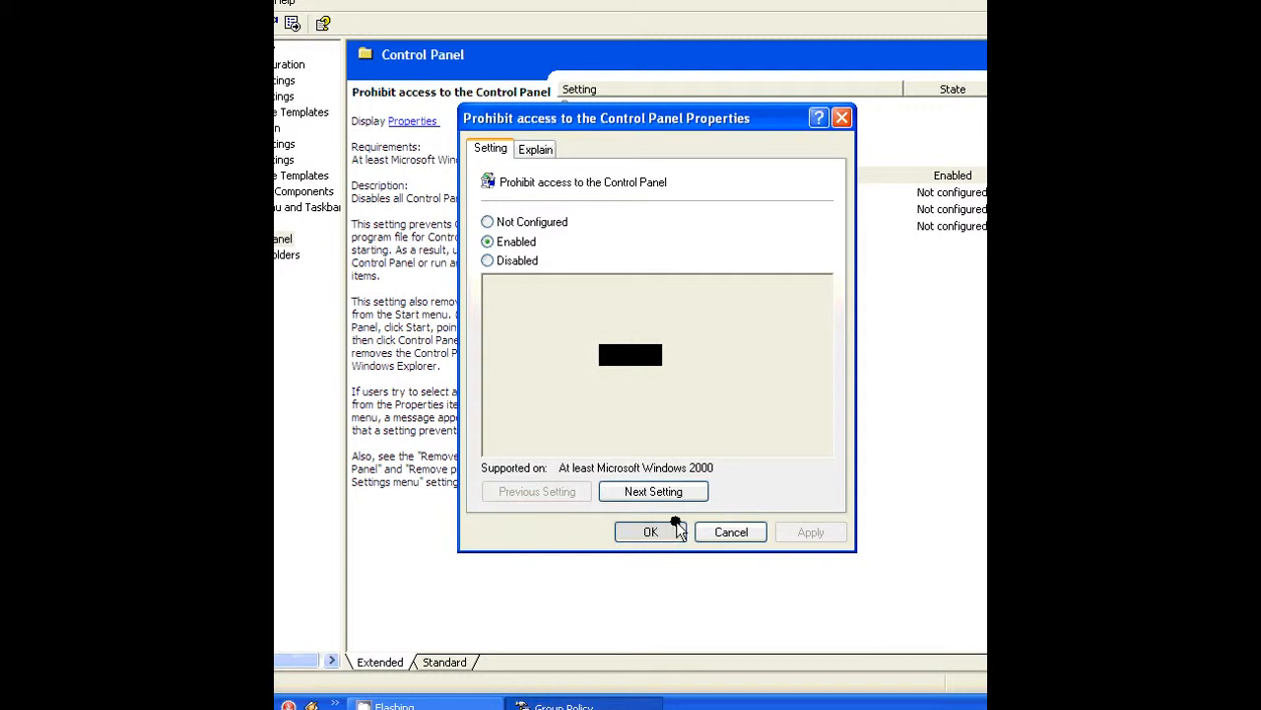
left_click(651, 532)
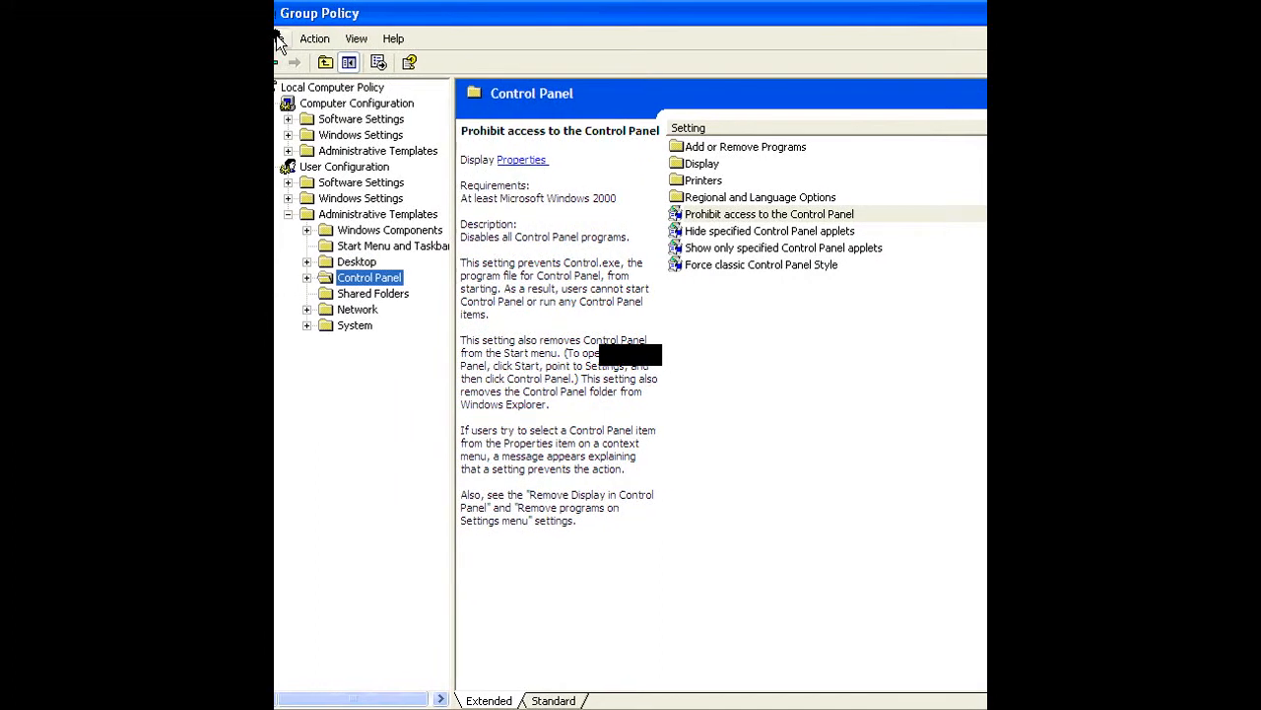
Exit the Group Policy editor via File > Exit.
left_click(292, 39)
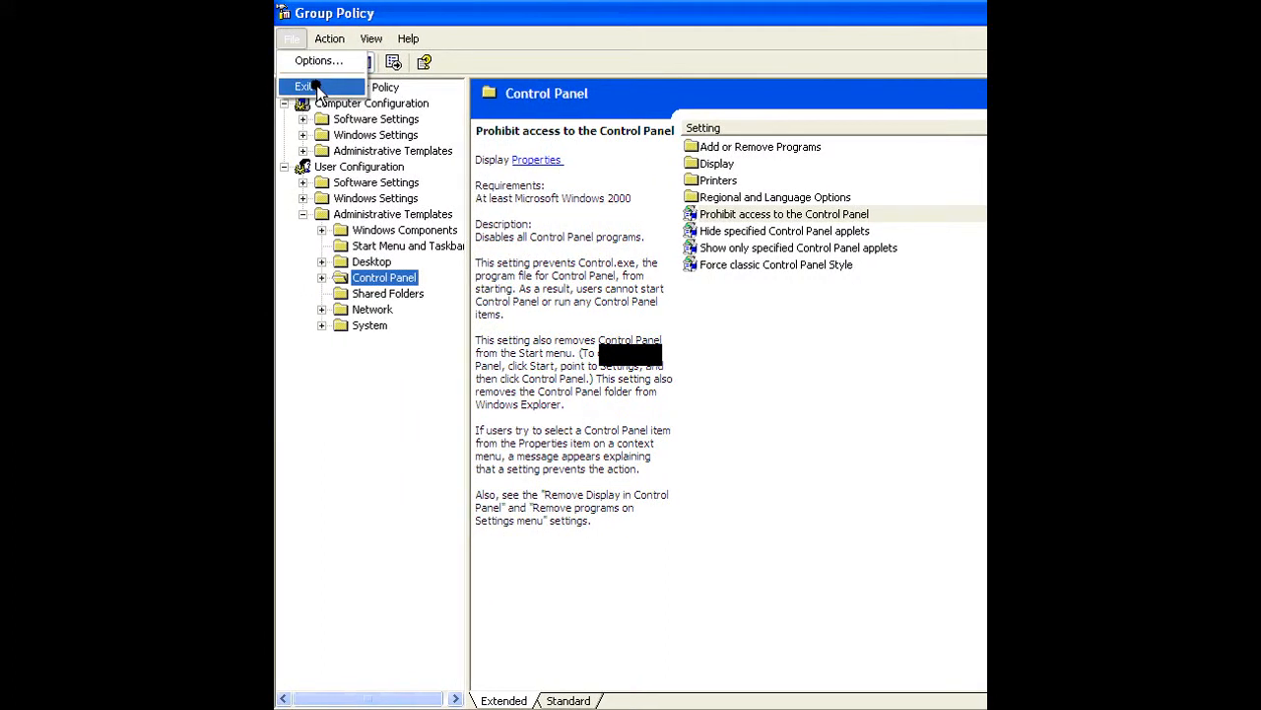
left_click(306, 87)
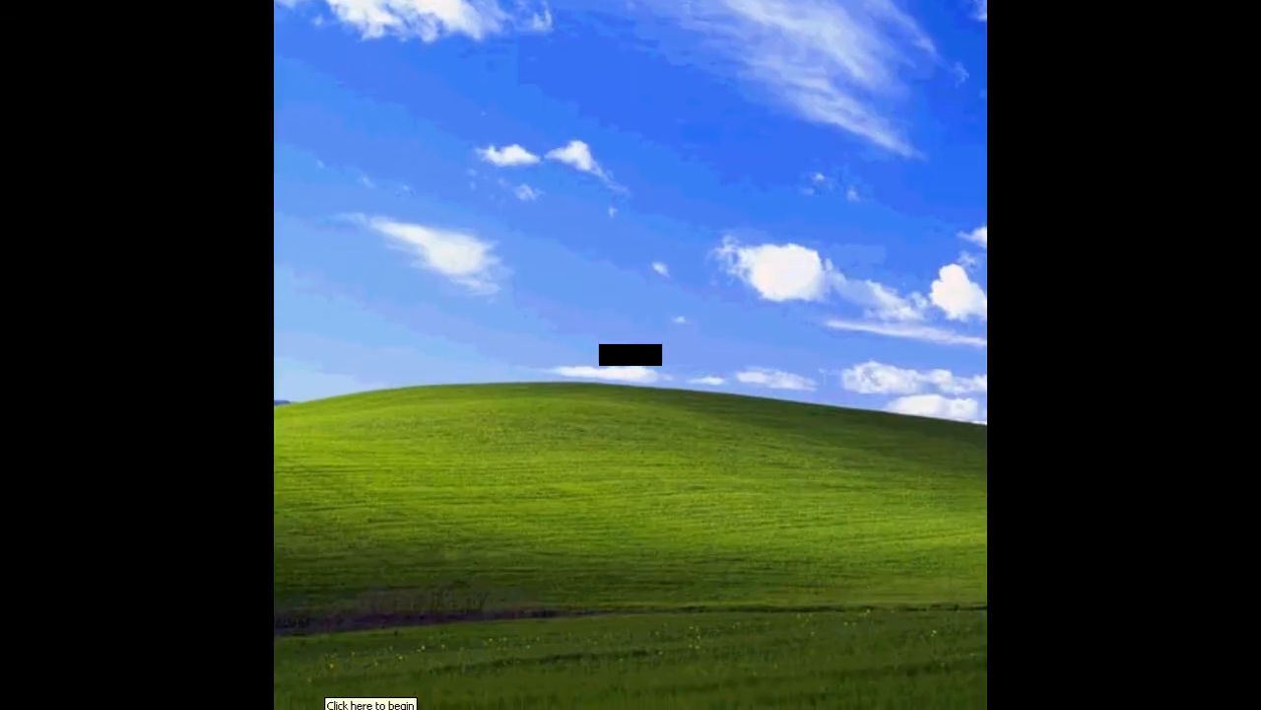
Run a suggested 'gp' command from Start > Run and return to the desktop.
left_click(325, 704)
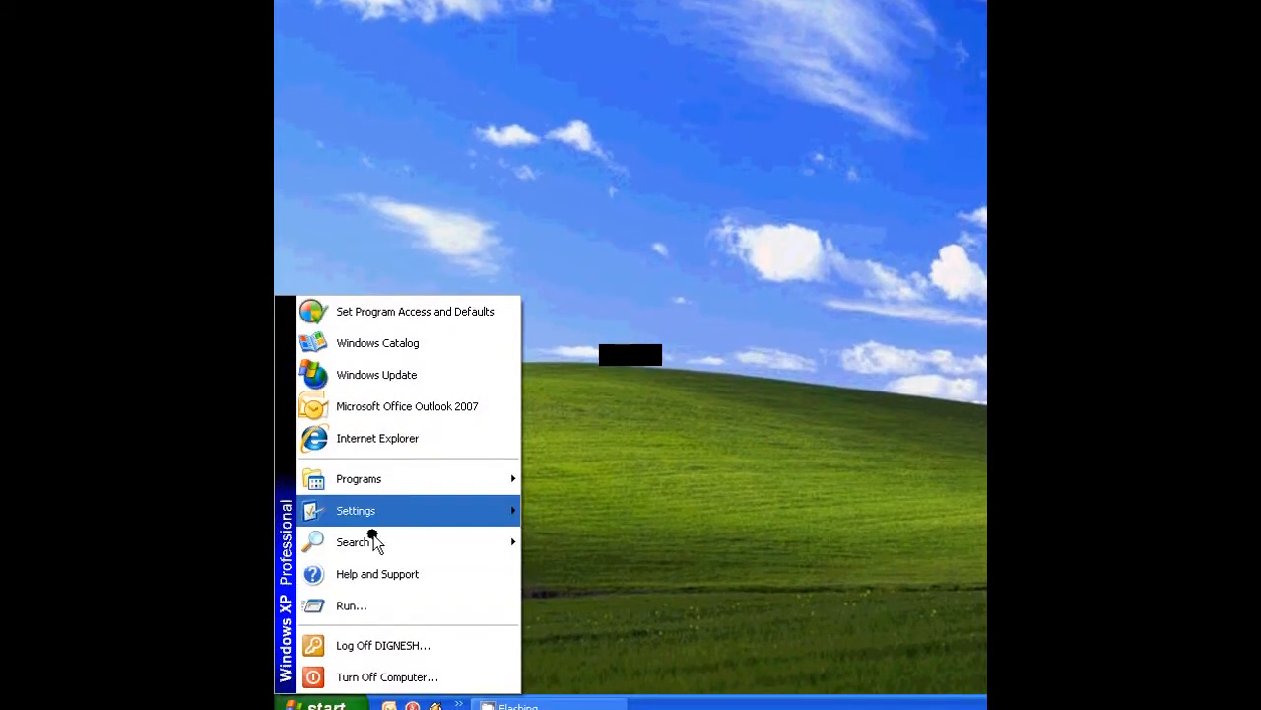
left_click(351, 605)
type("gp")
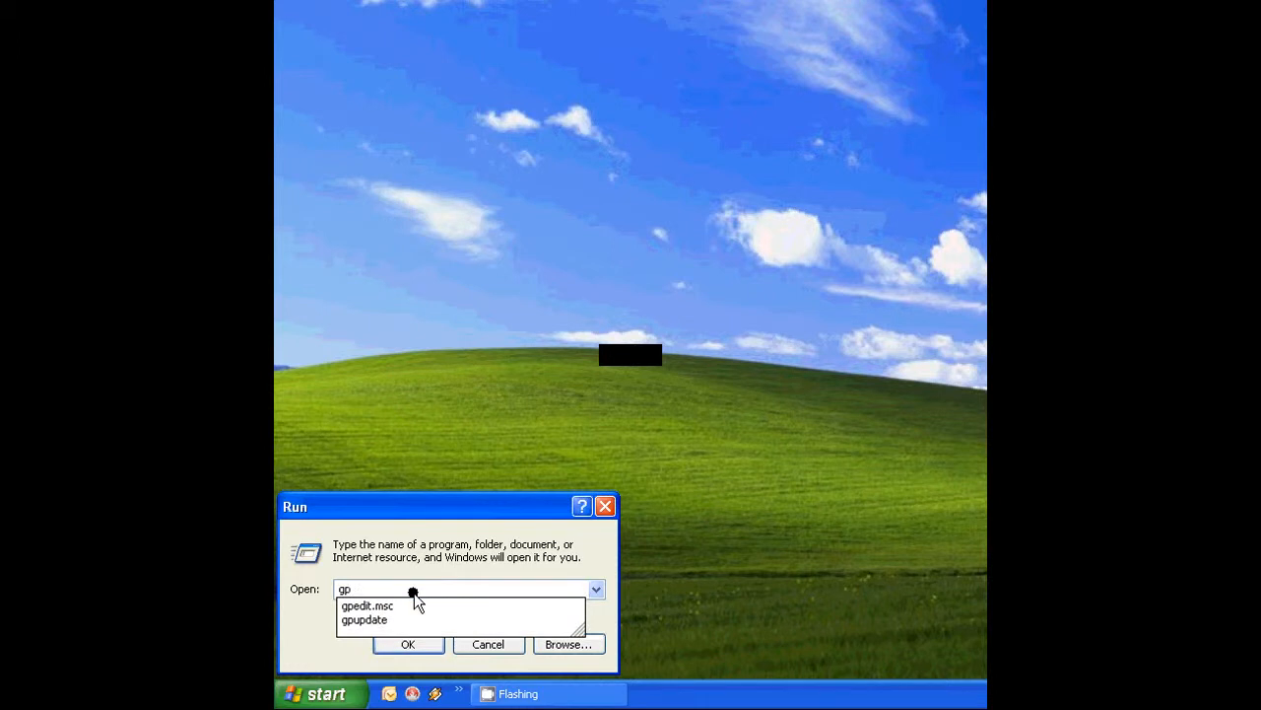
left_click(365, 619)
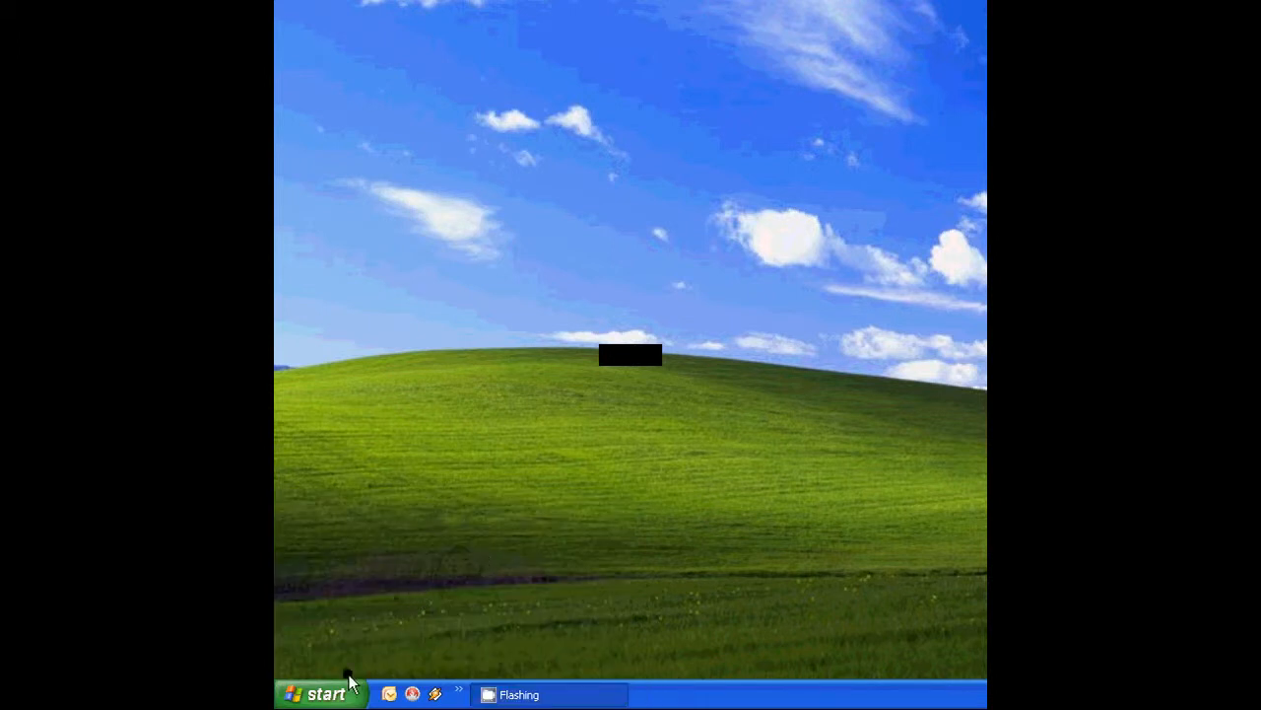
mouse_move(335, 694)
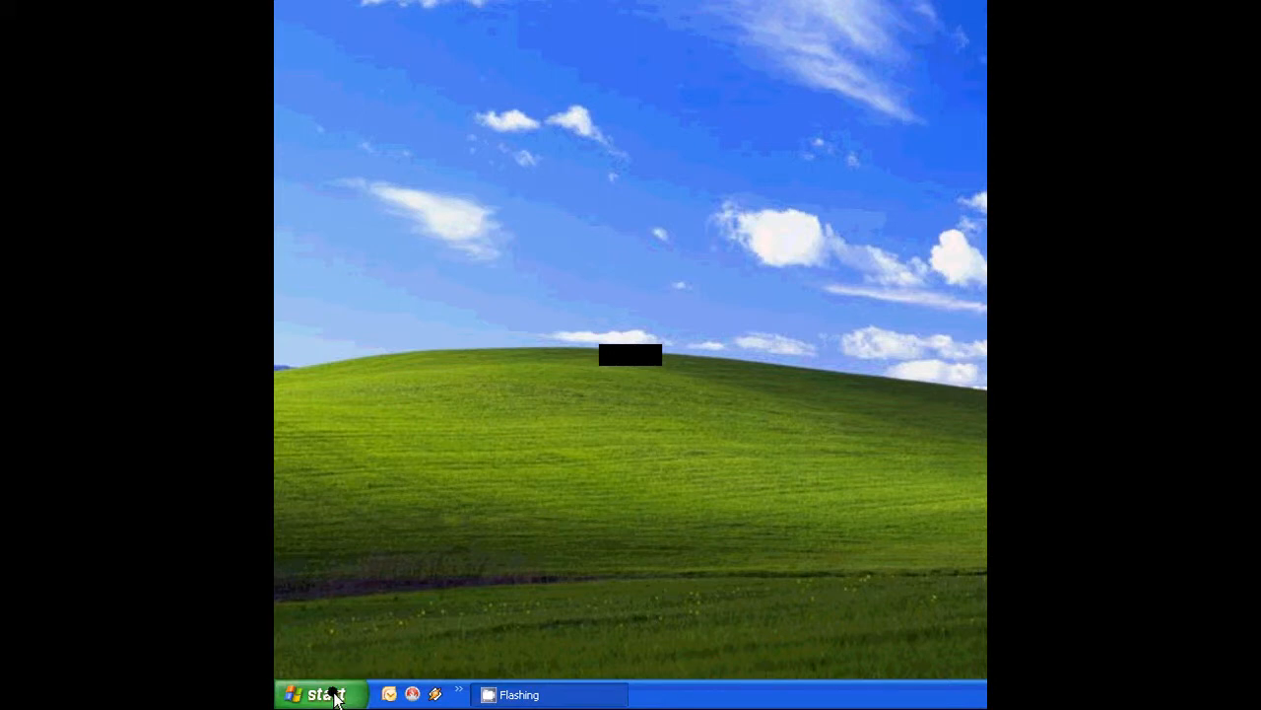
Attempt Start > Settings > Control Panel and receive the Restrictions error.
left_click(317, 694)
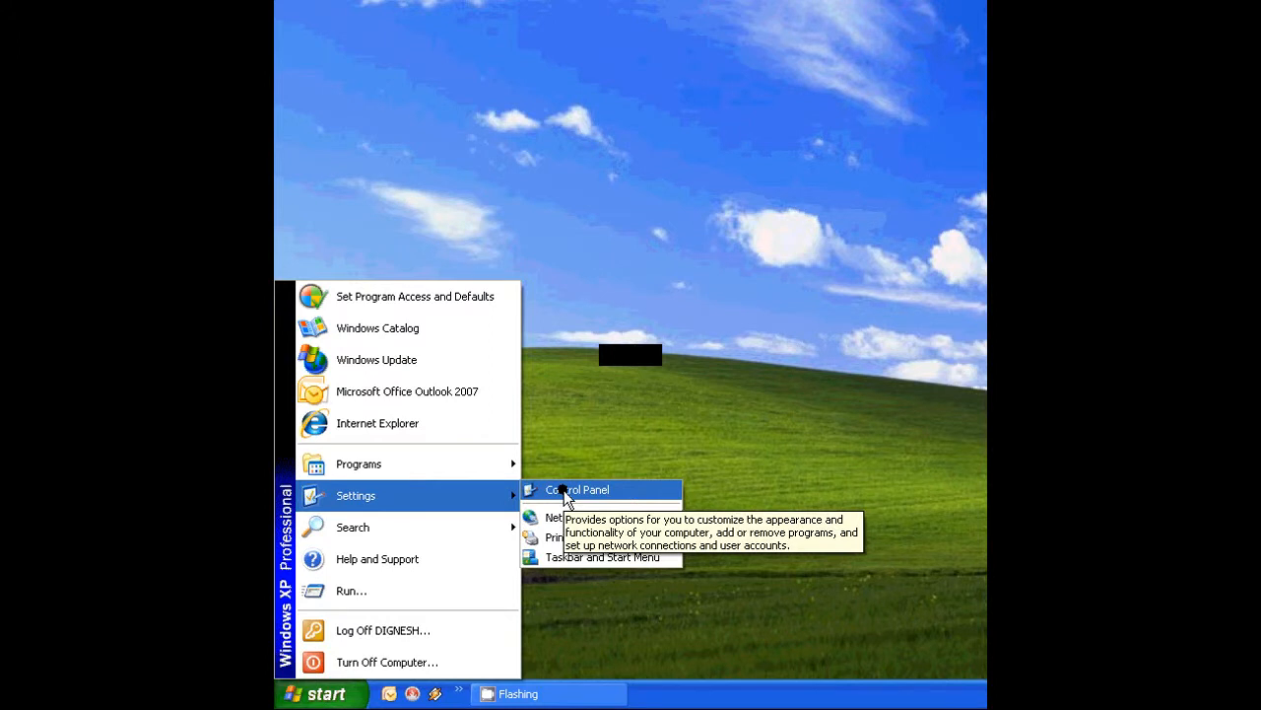
left_click(578, 489)
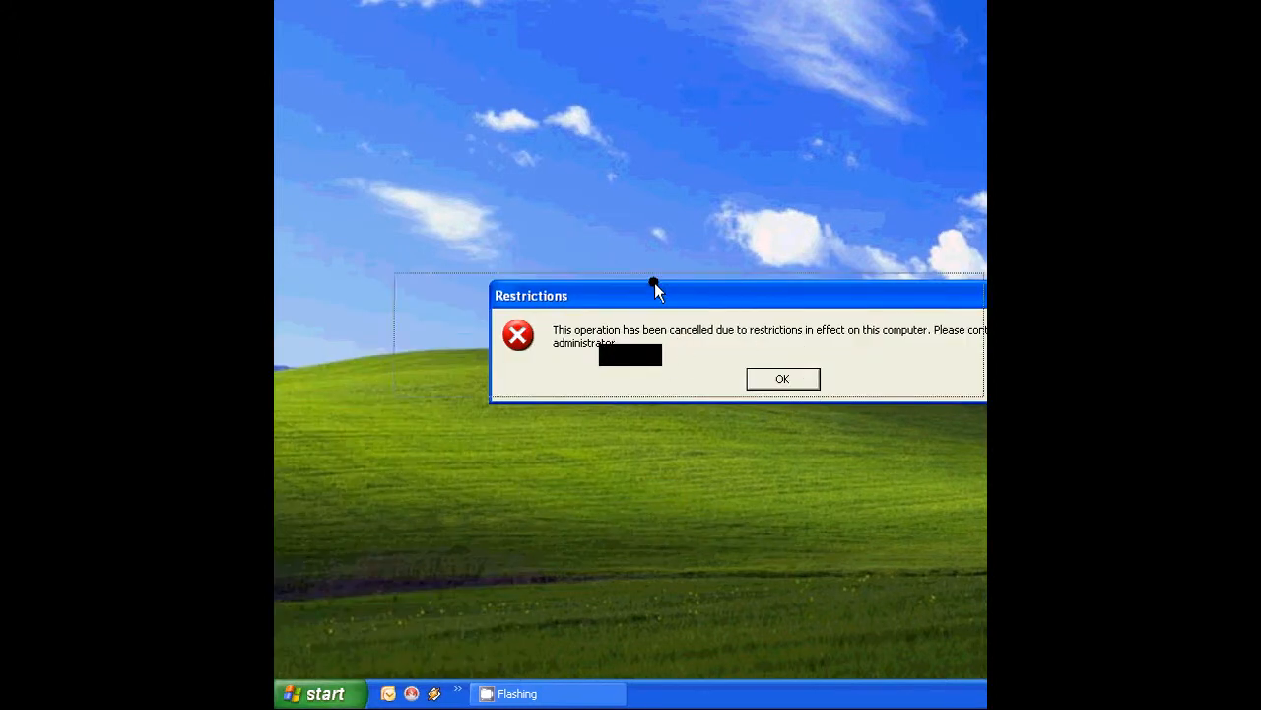